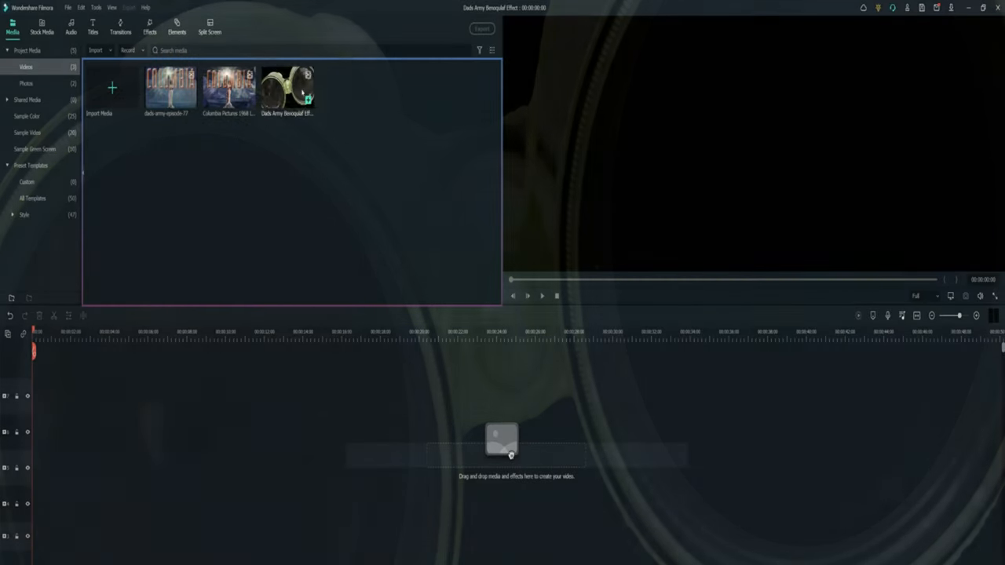
# - Place the Dads Army binocular clip on the timeline with the Columbia Pictures 1968 clip above it
pyautogui.moveTo(287, 88); pyautogui.dragTo(110, 467)
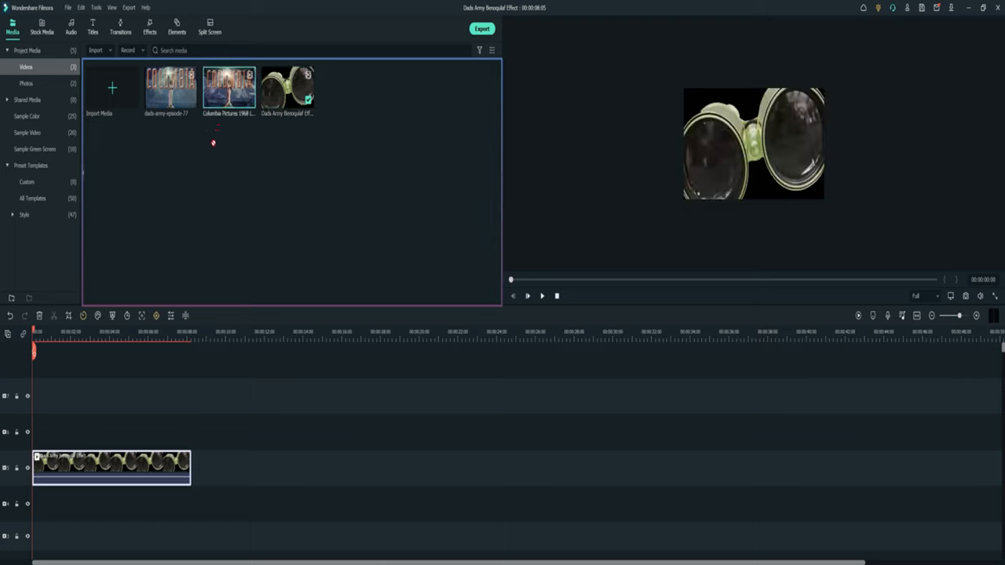
pyautogui.moveTo(229, 86); pyautogui.dragTo(140, 430)
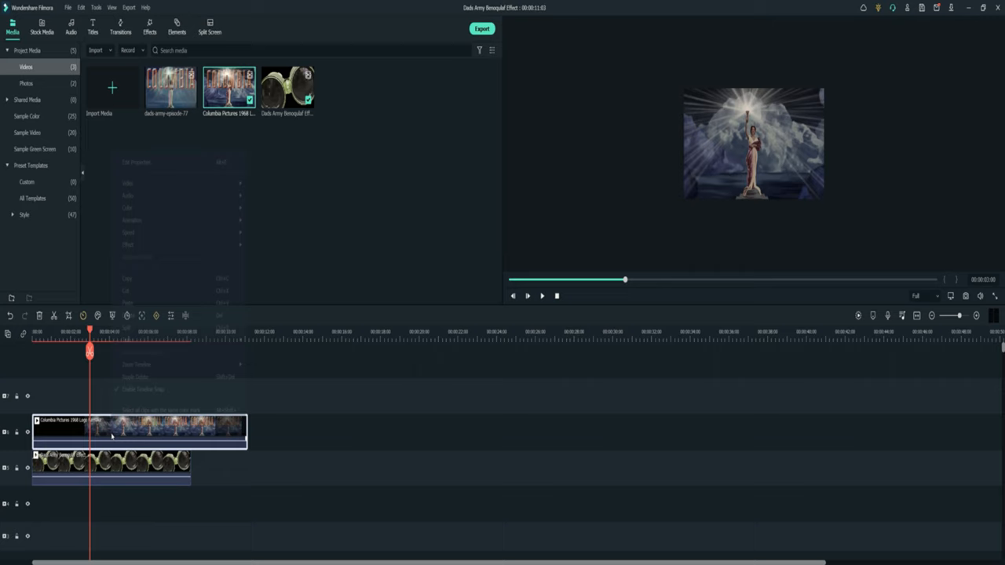
# - Copy the trimmed Columbia logo clip and paste a duplicate on the track above
pyautogui.rightClick(118, 428)
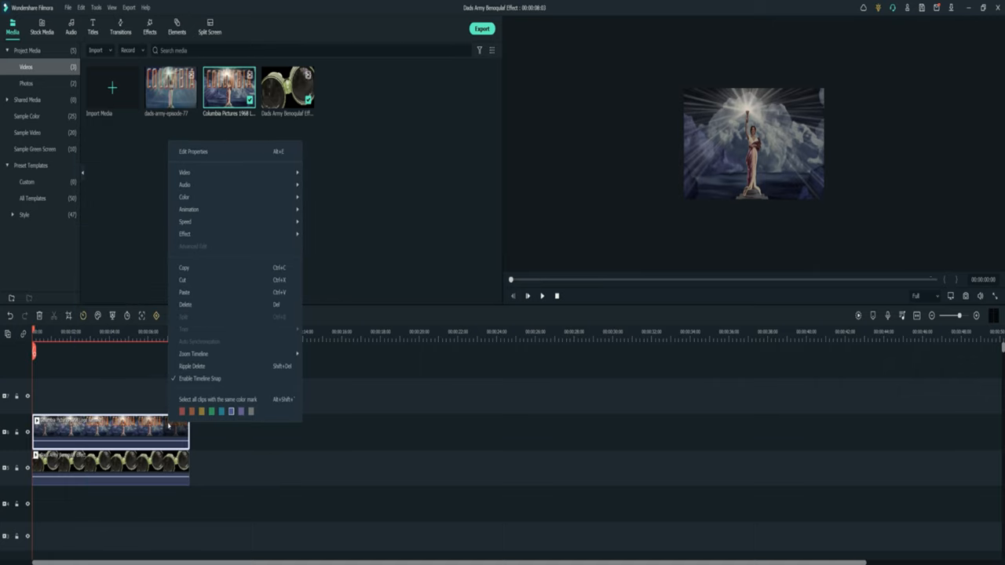
pyautogui.moveTo(184, 268)
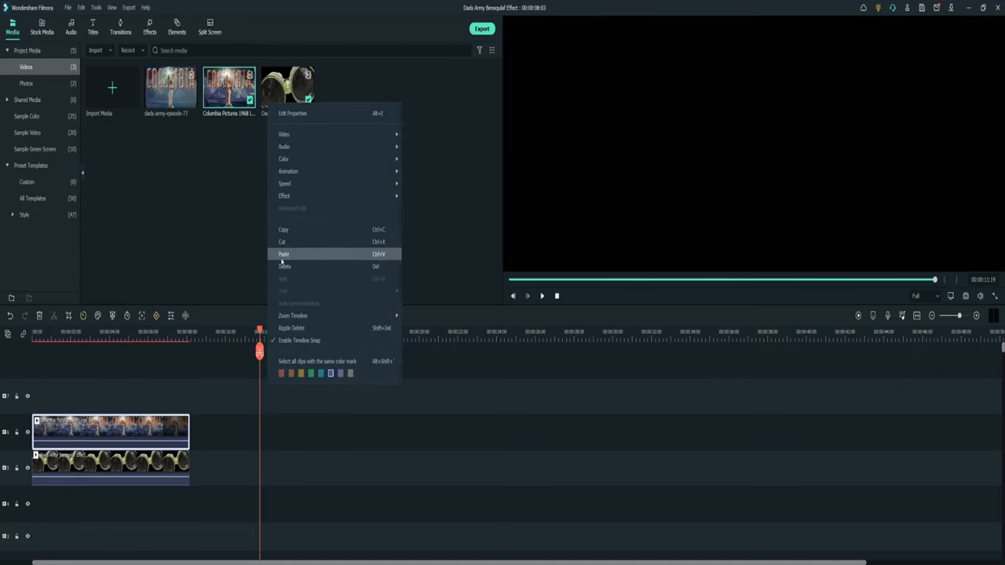
pyautogui.click(284, 253)
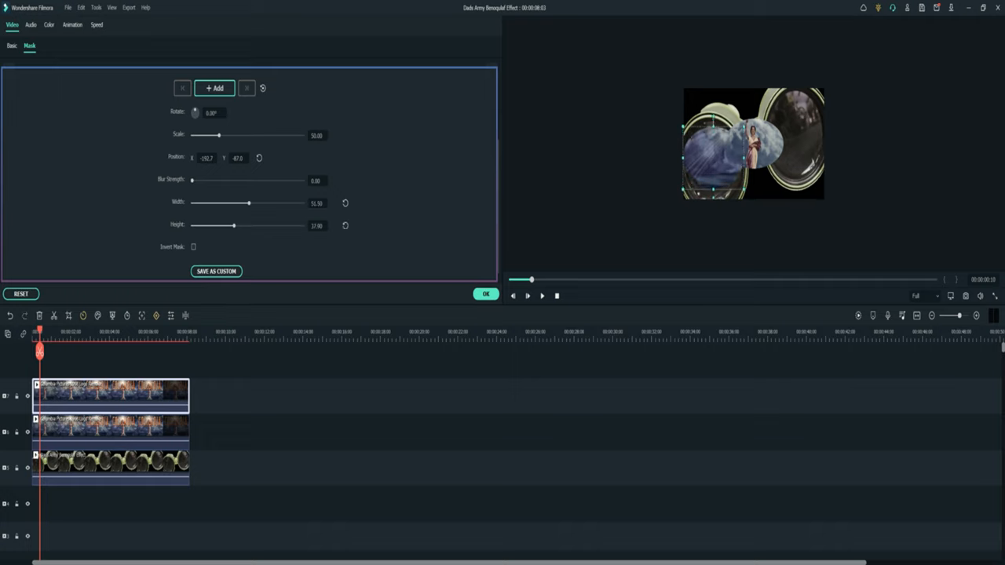
# - Resize the circle mask wider and taller to fit the left binocular lens
pyautogui.moveTo(235, 226); pyautogui.dragTo(241, 225)
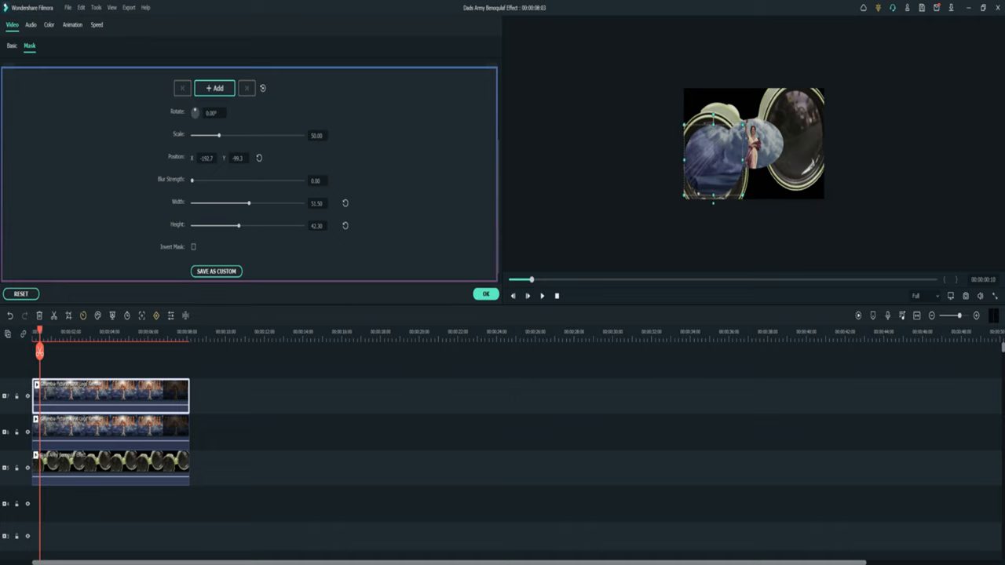
pyautogui.moveTo(247, 202); pyautogui.dragTo(242, 203)
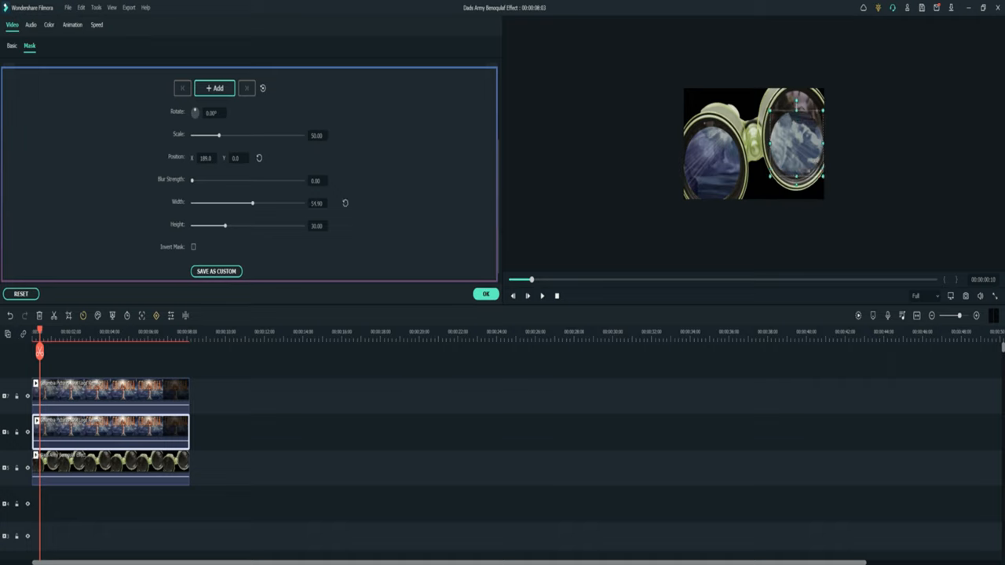
# - Move, narrow and heighten the second clip's circle mask over the right lens, then confirm
pyautogui.moveTo(251, 203); pyautogui.dragTo(238, 202)
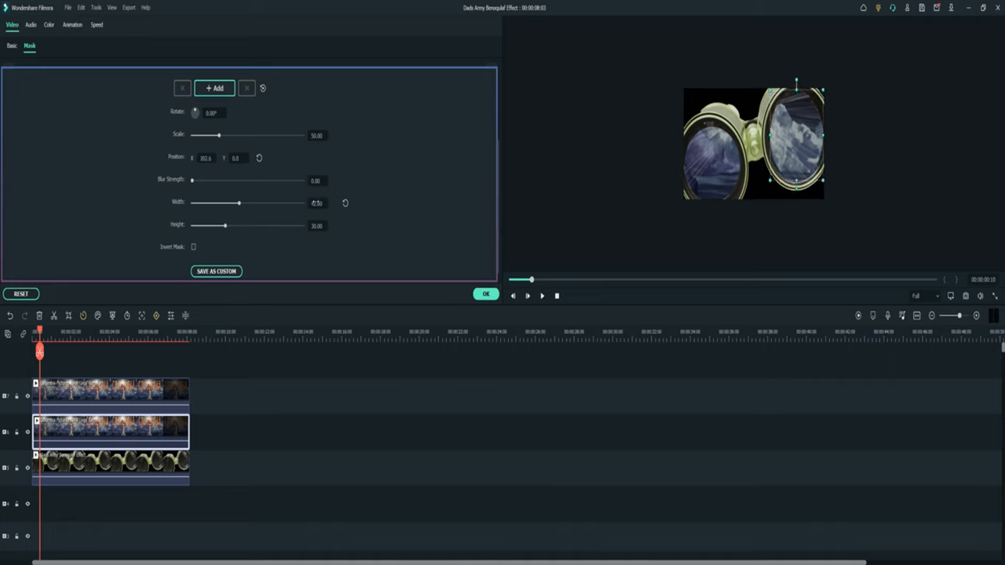
pyautogui.moveTo(239, 203); pyautogui.dragTo(242, 203)
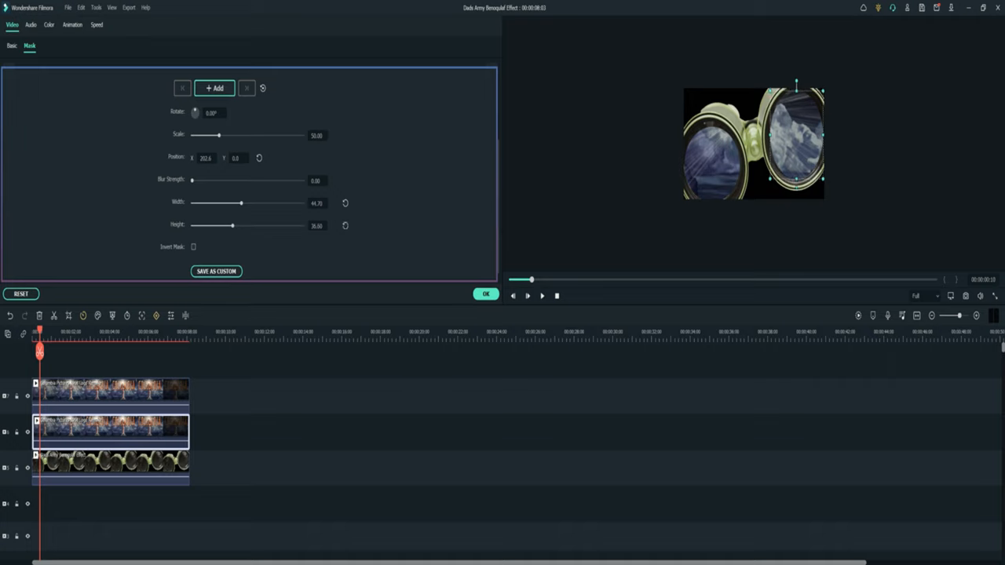
pyautogui.moveTo(233, 227); pyautogui.dragTo(251, 226)
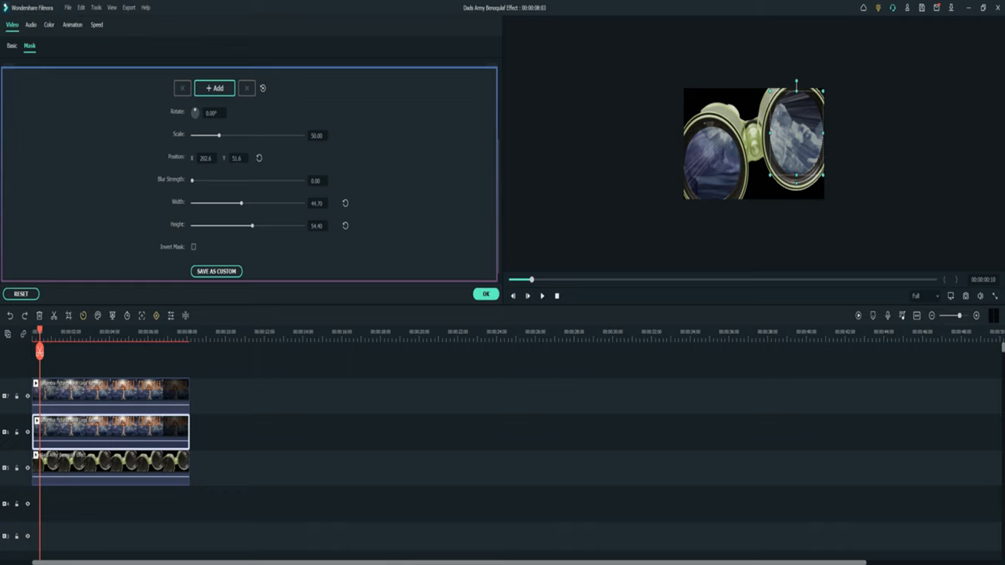
pyautogui.moveTo(320, 239)
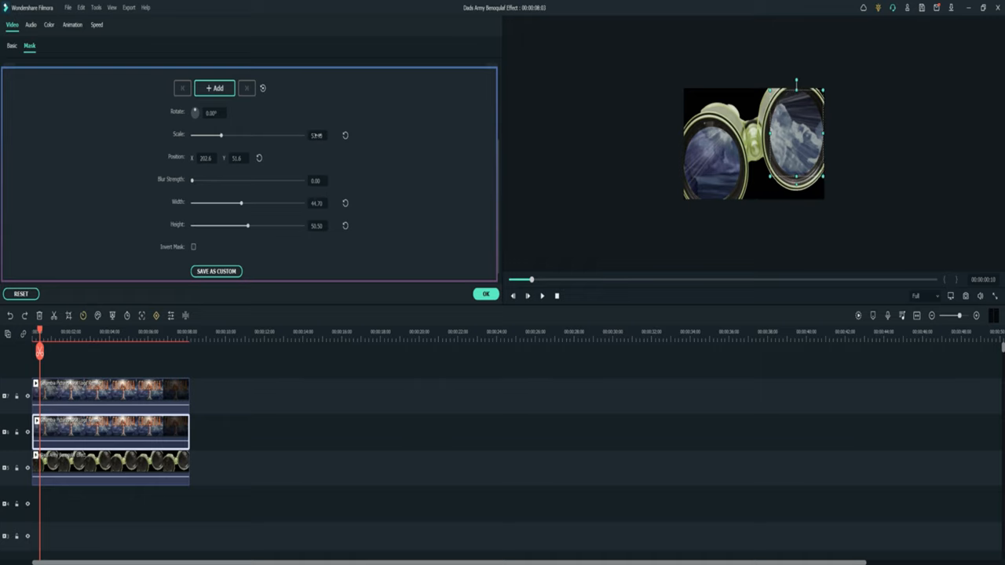
pyautogui.click(485, 293)
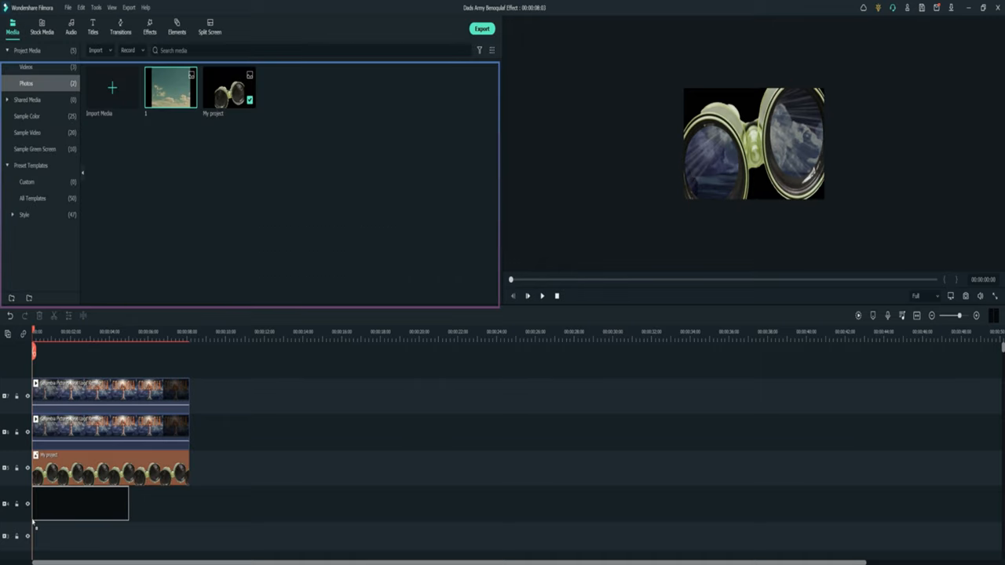
# - Adjust the sky photo's image settings and play back the composite with the sky behind
pyautogui.doubleClick(78, 503)
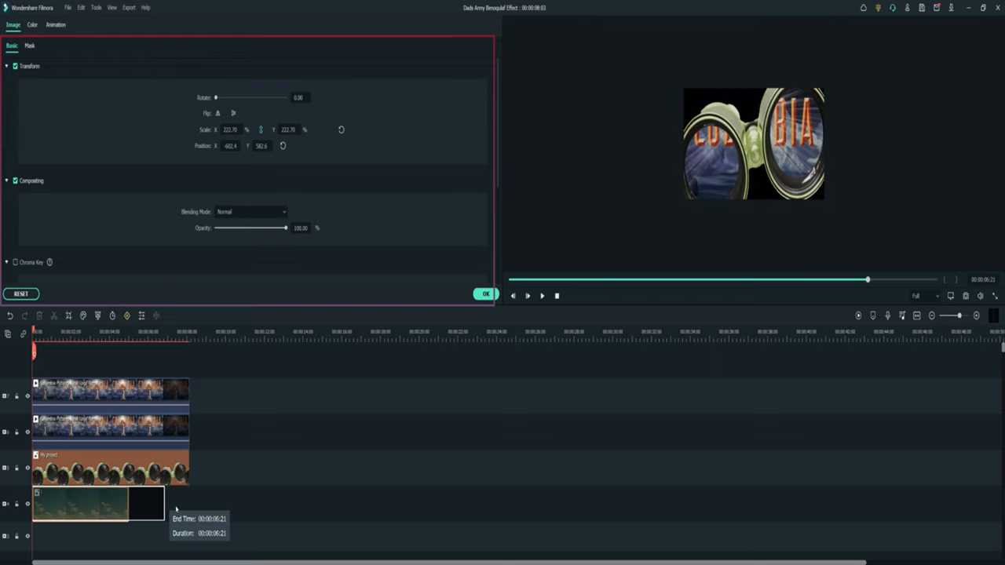
pyautogui.click(528, 296)
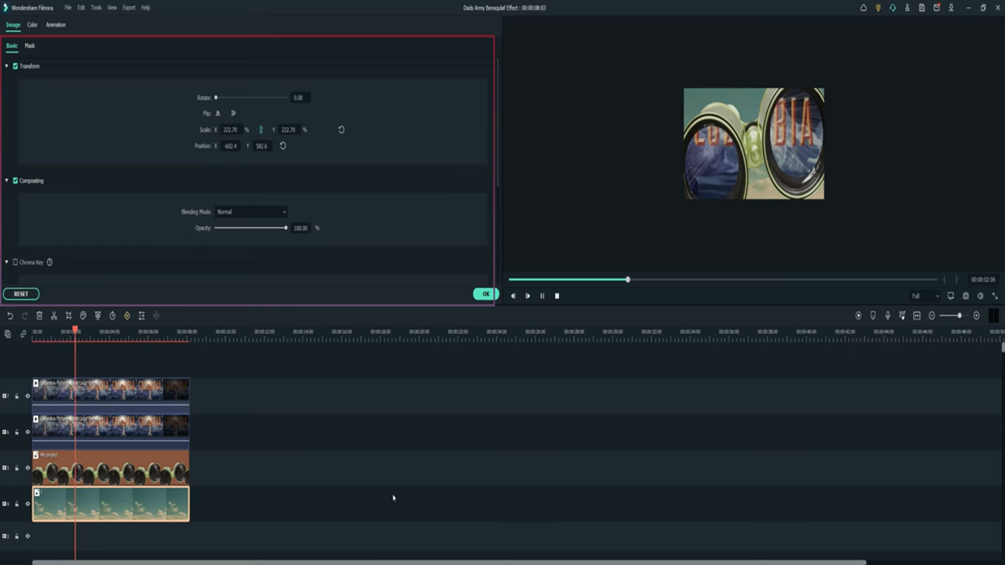
pyautogui.click(120, 27)
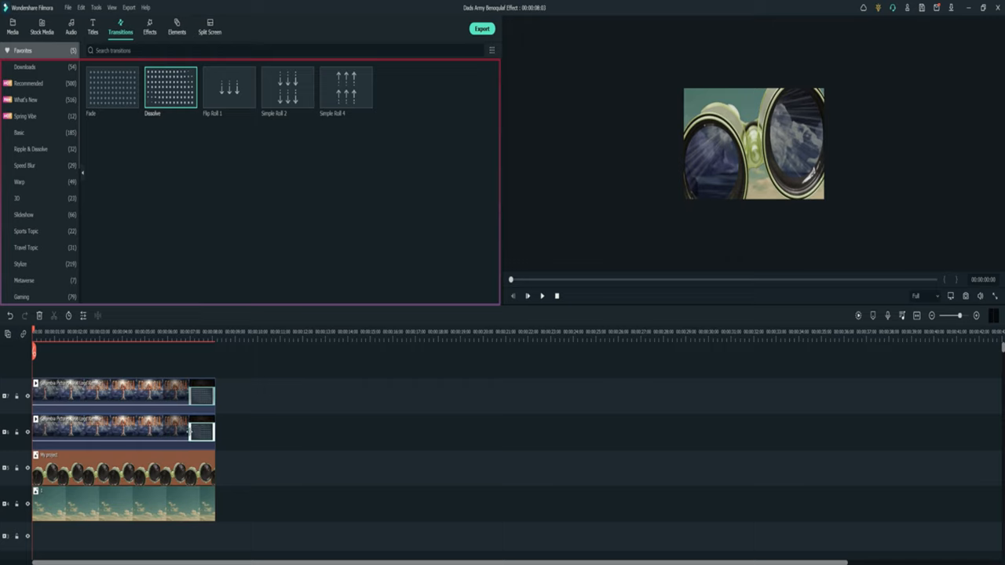
# - Preview the Dissolve transitions from near the end of the logo clips
pyautogui.click(179, 331)
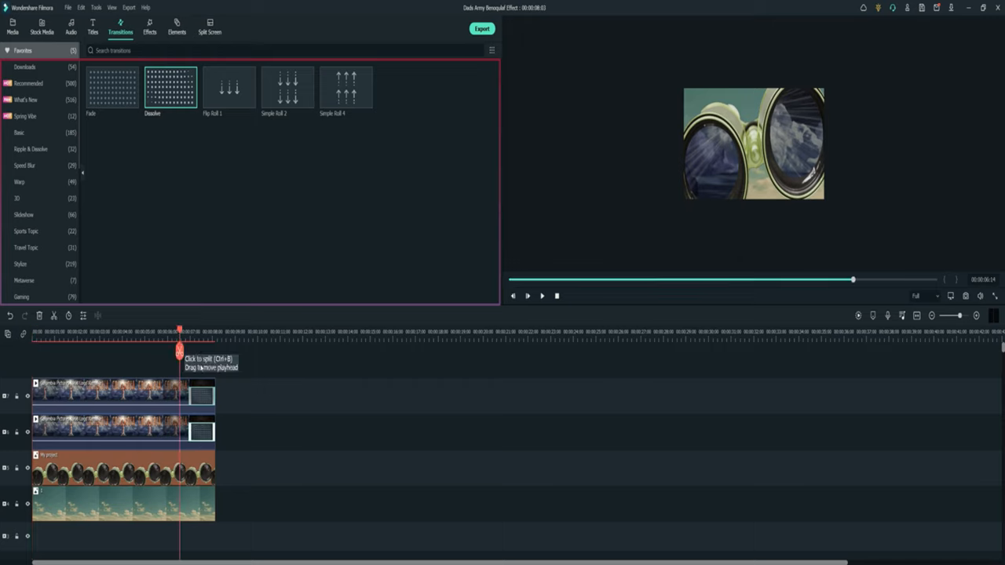
pyautogui.click(527, 296)
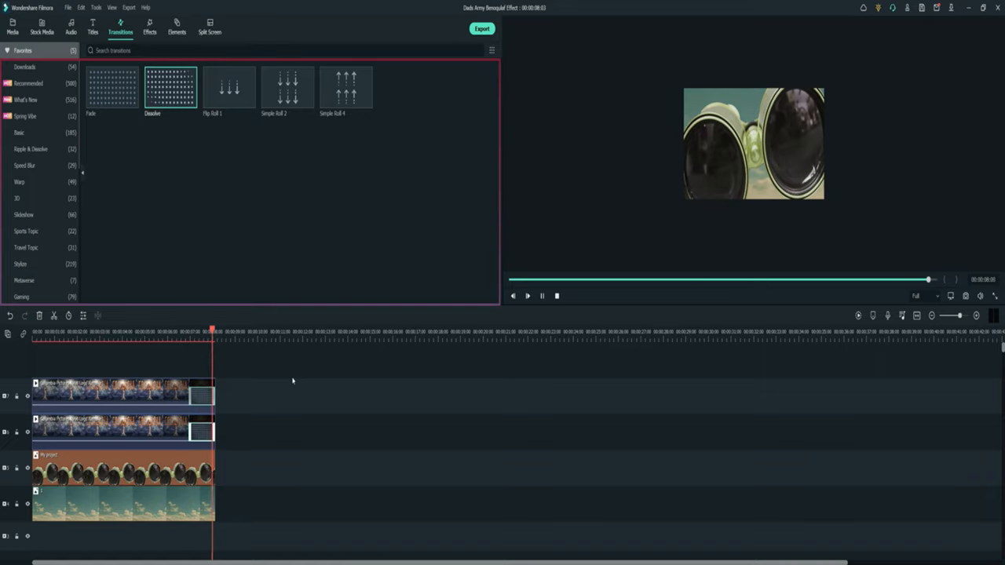